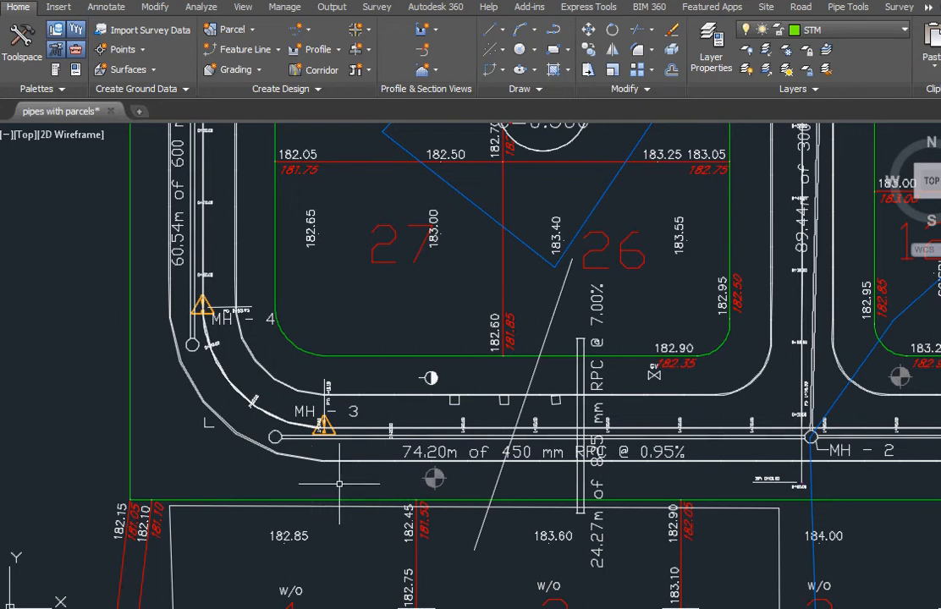
mouse_move(338, 484)
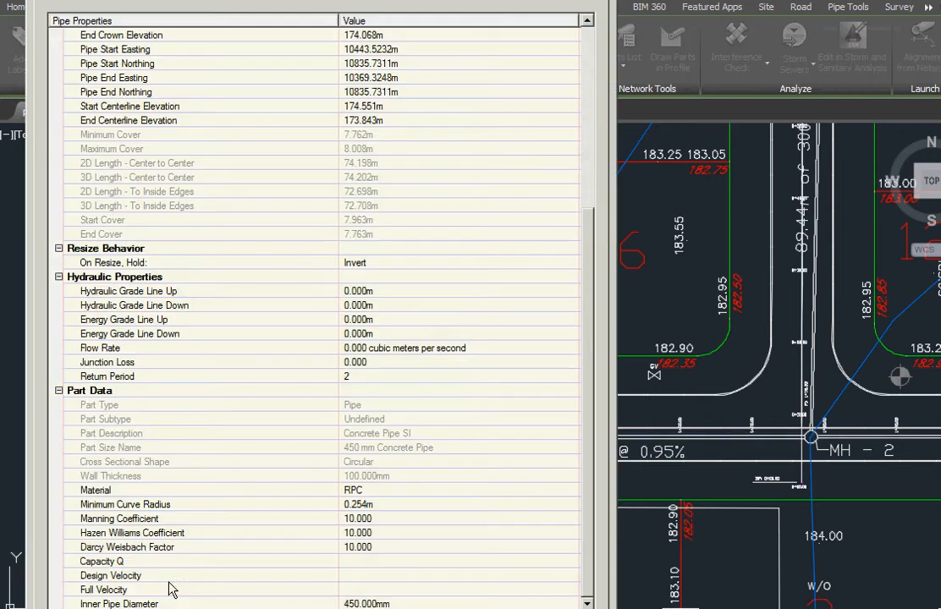
mouse_move(95, 593)
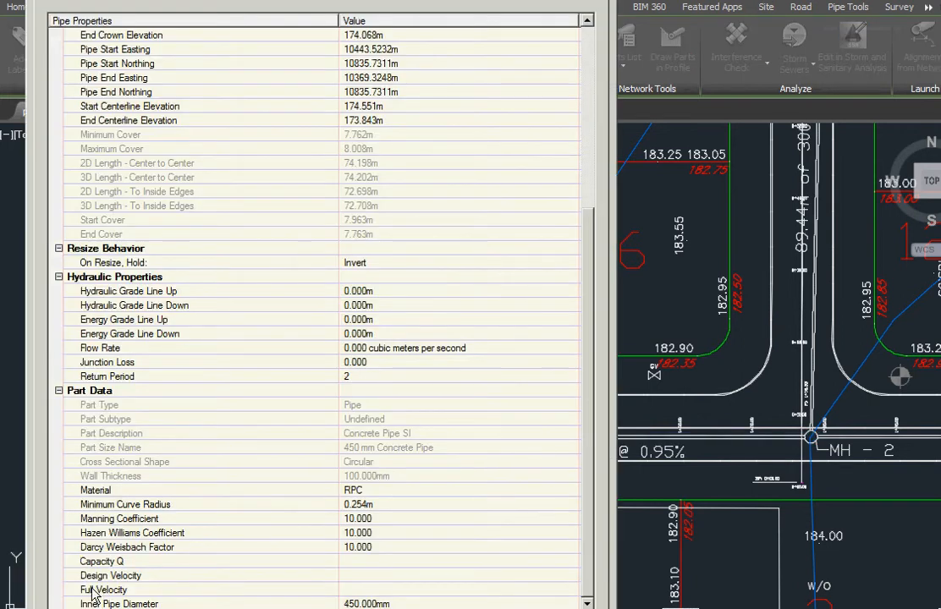
mouse_move(148, 569)
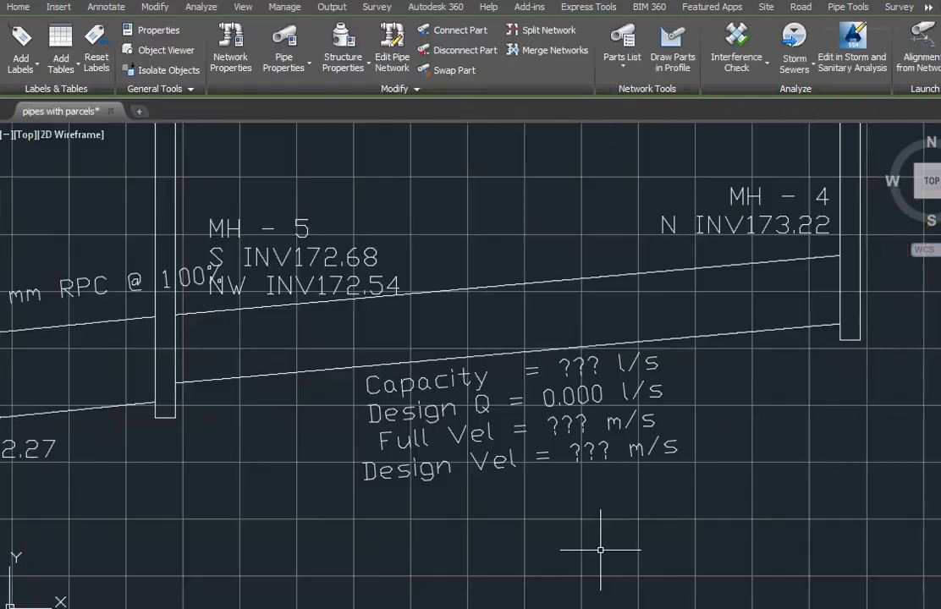
mouse_move(652, 488)
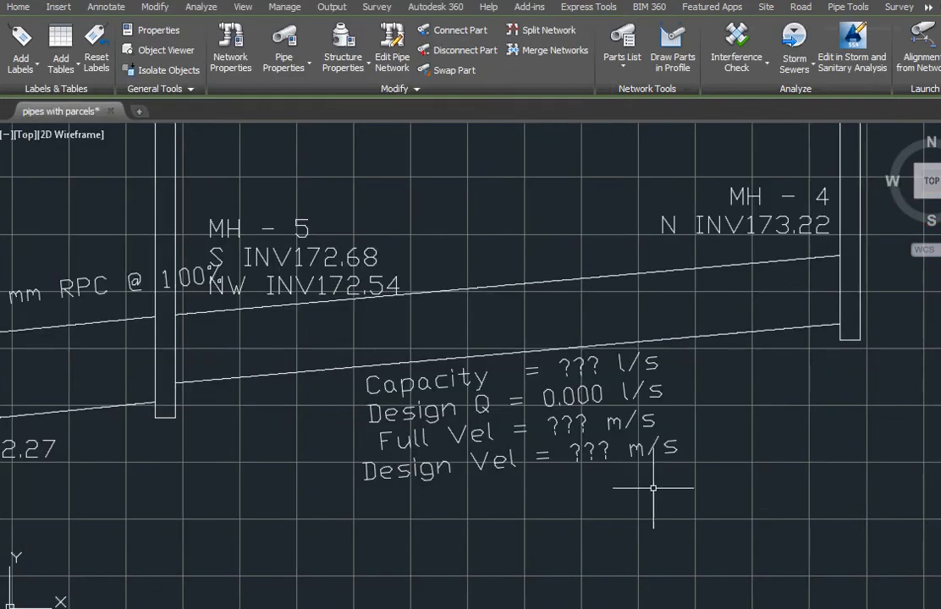
mouse_move(695, 379)
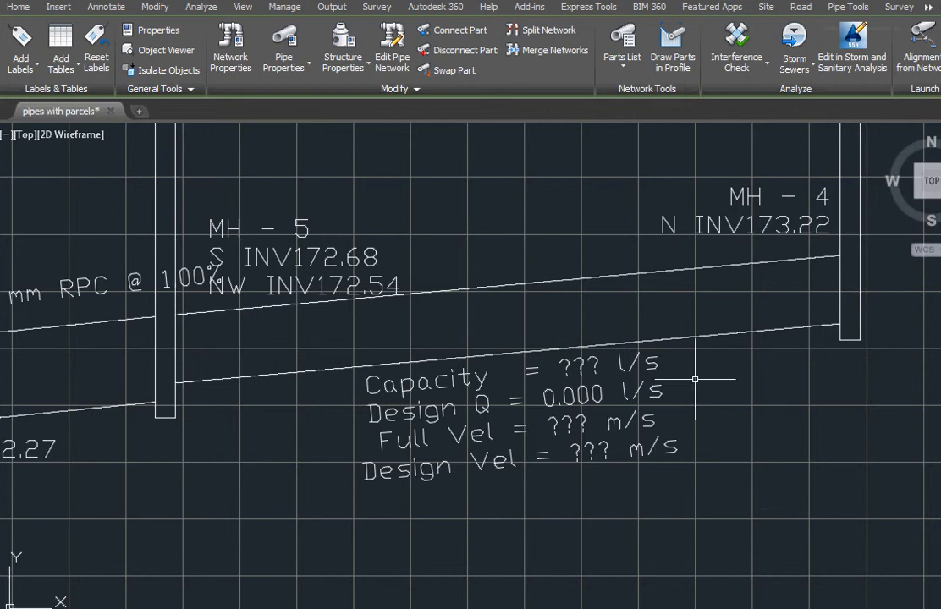
mouse_move(539, 466)
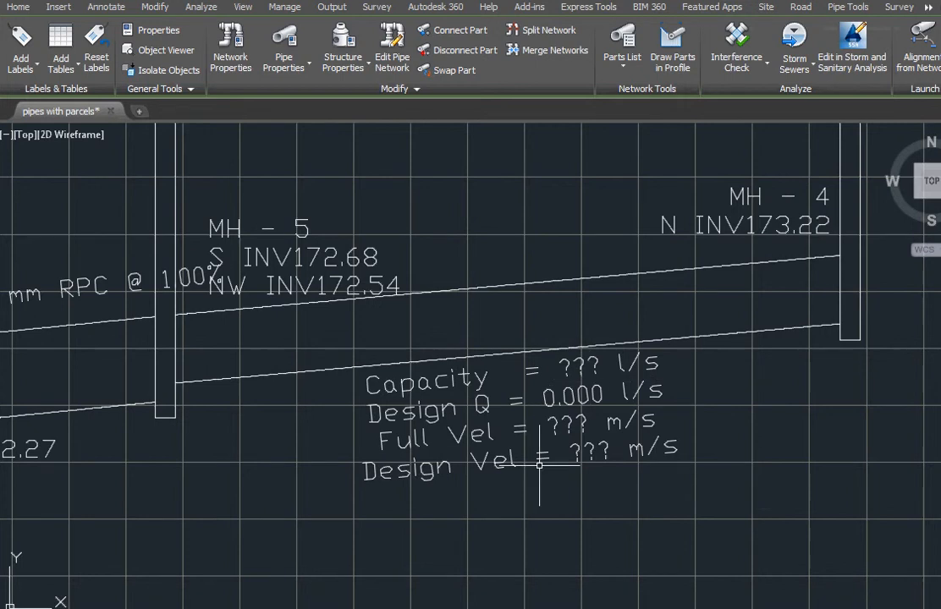
mouse_move(649, 470)
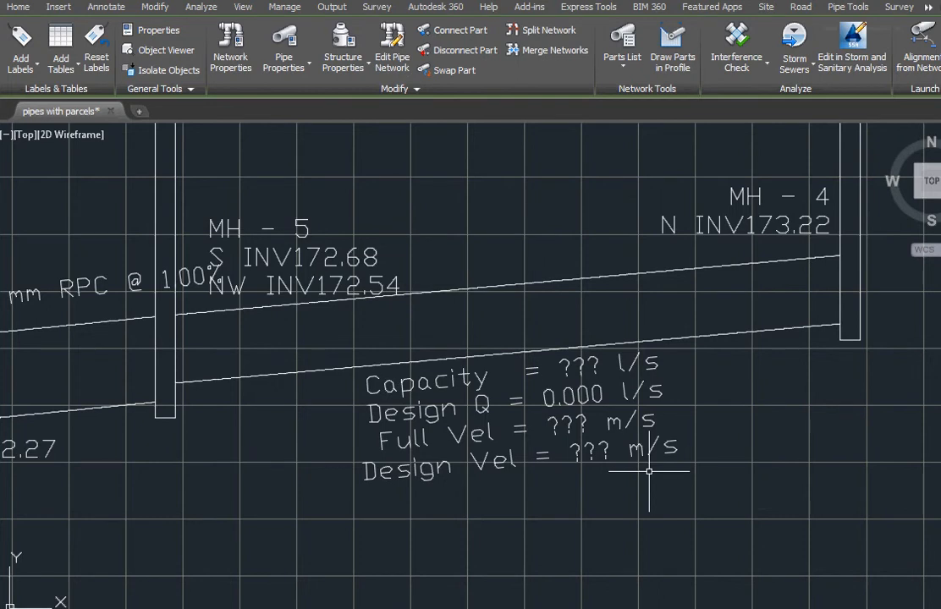
Export pipes to Excel with the example-storm.xls workbook using the pipe2 Excel tool.
left_click(847, 7)
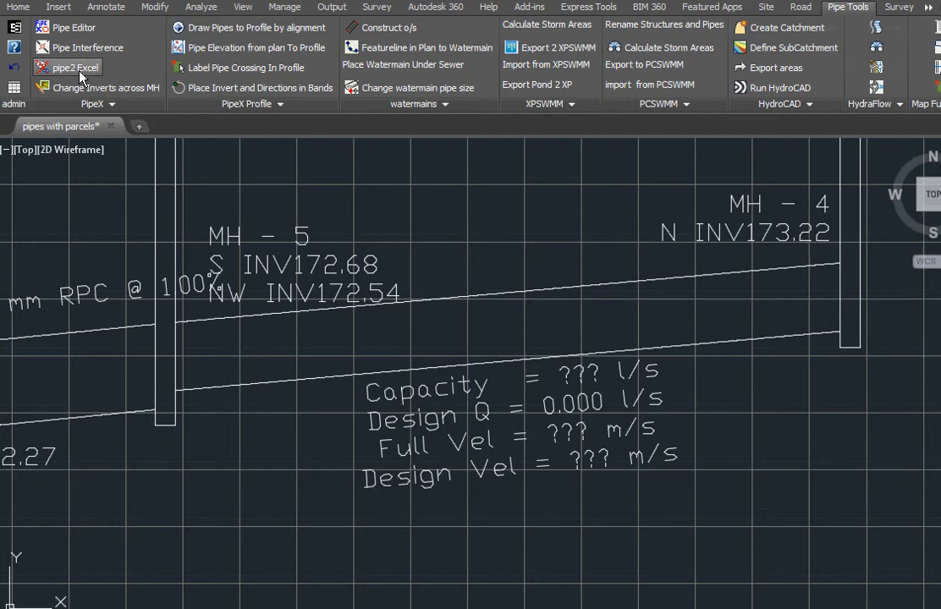
mouse_move(78, 76)
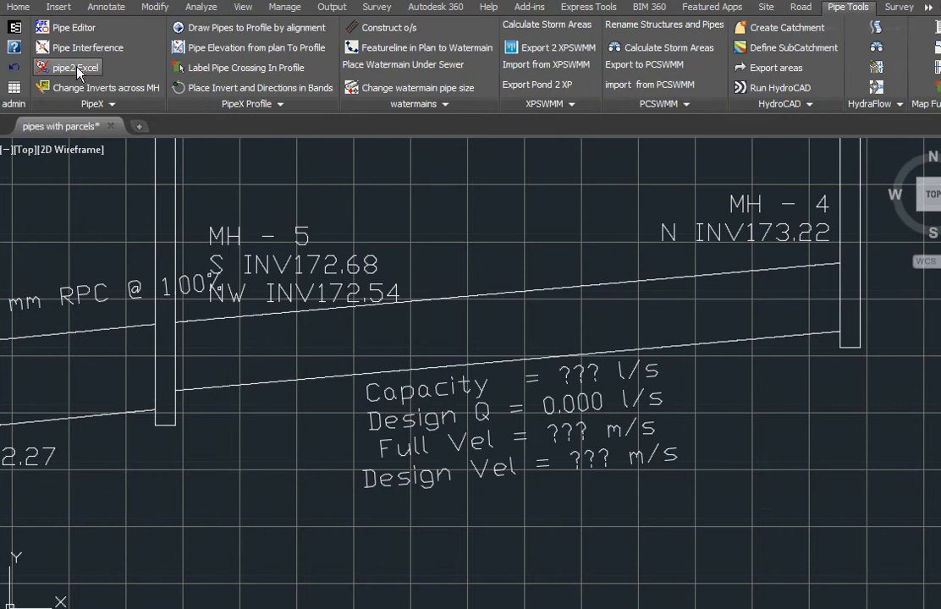
left_click(74, 67)
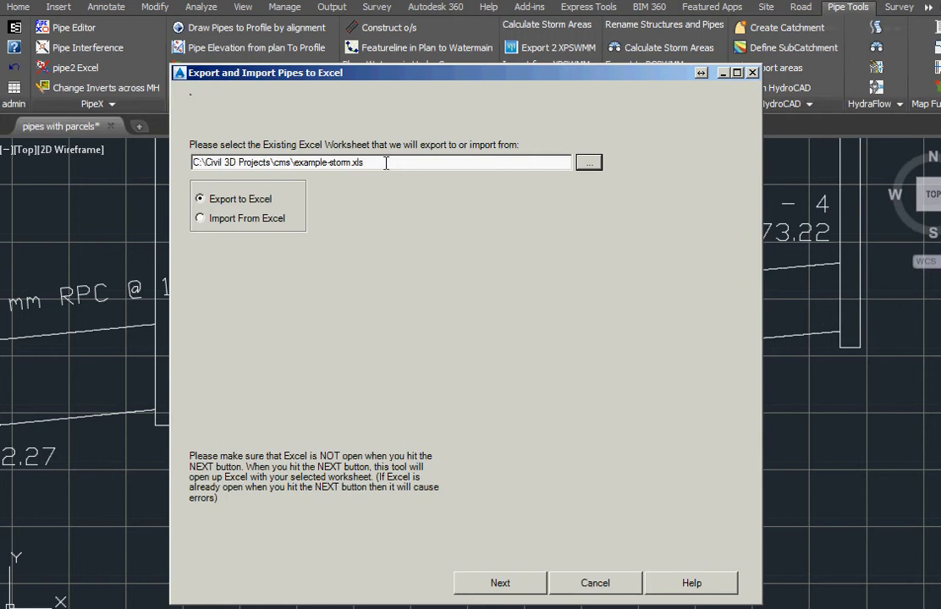
mouse_move(548, 582)
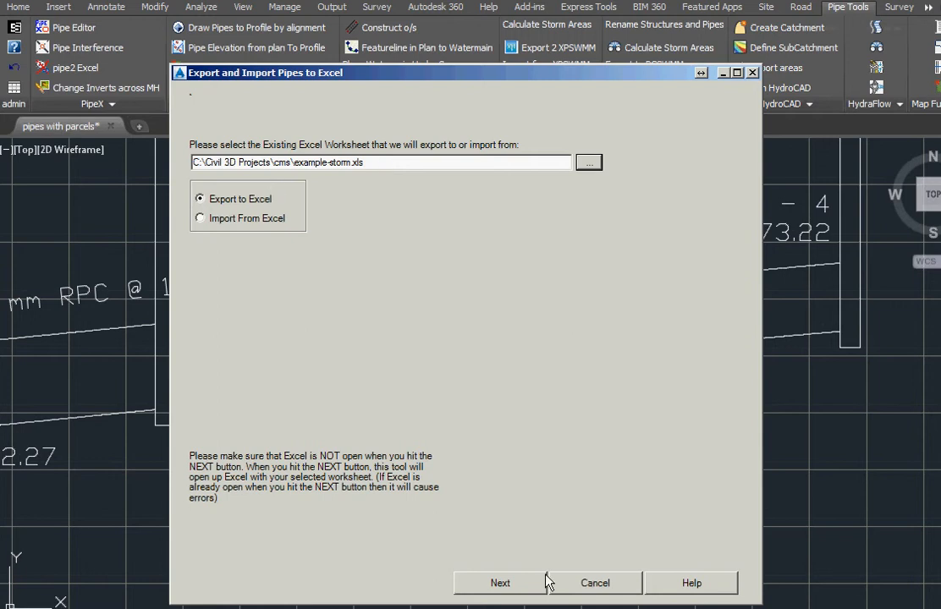
left_click(500, 583)
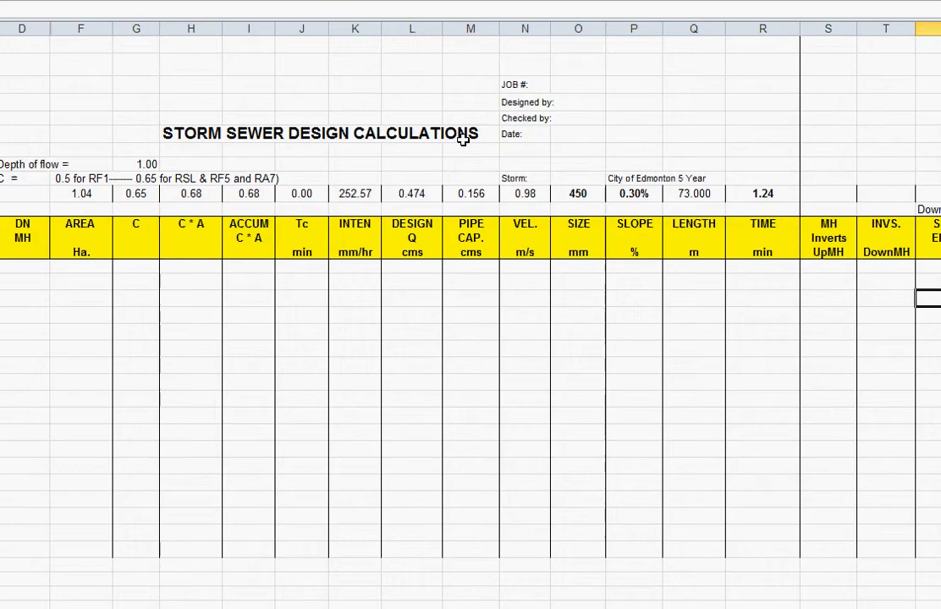
mouse_move(287, 357)
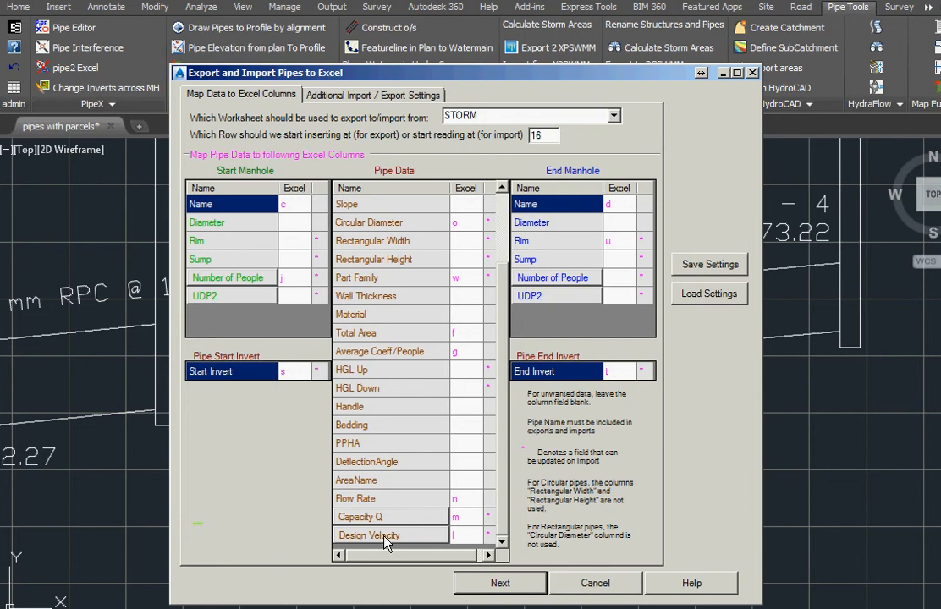
mouse_move(409, 543)
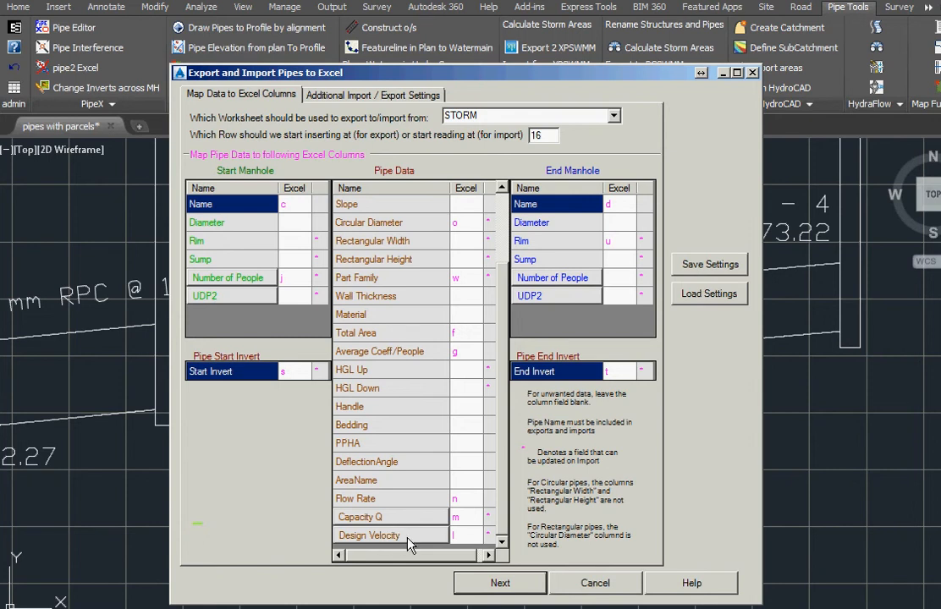
mouse_move(461, 565)
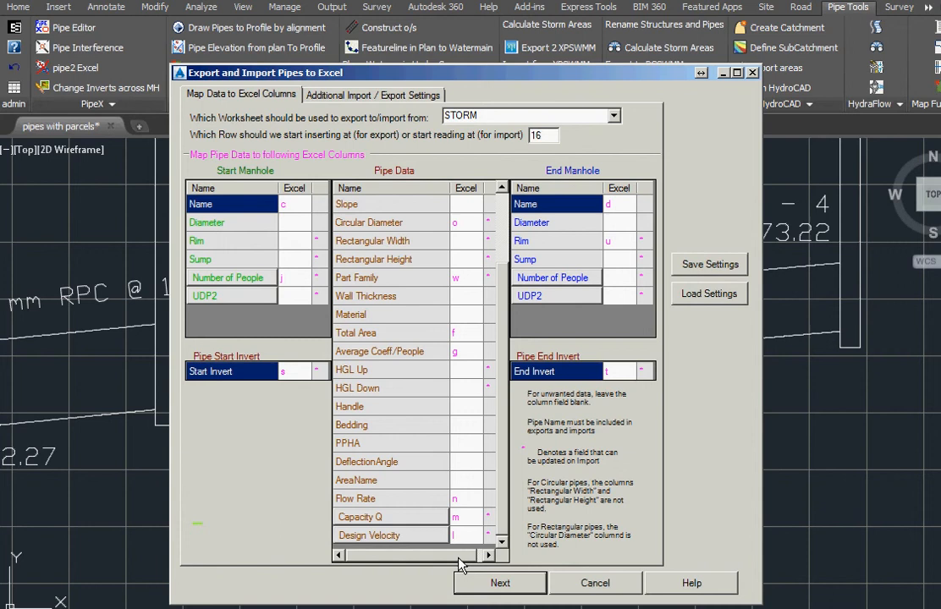
Accept the STORM worksheet column mapping from row 16 and continue to pipe run selection.
left_click(499, 582)
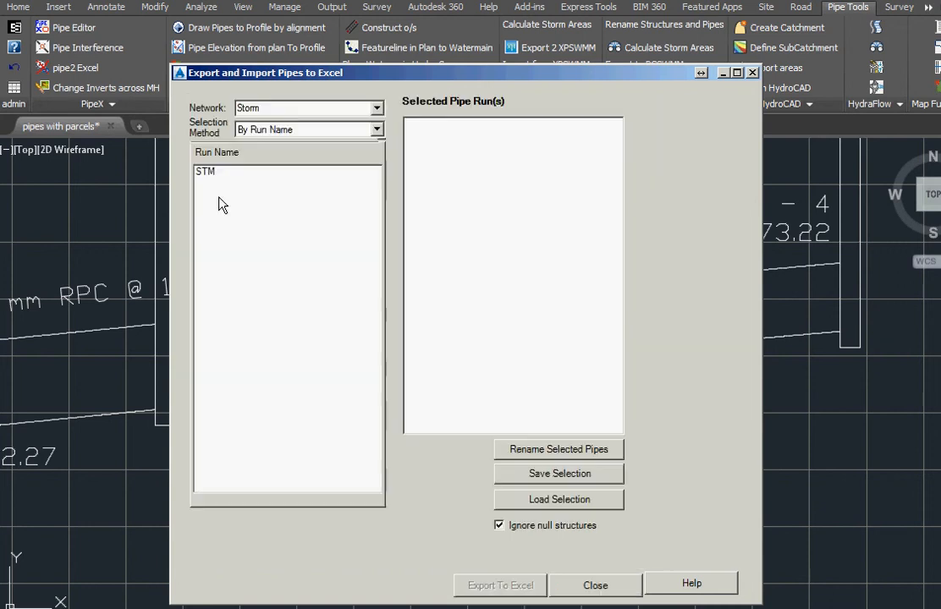
Export the Storm network's STM pipe run to Excel and open the resulting workbook.
left_click(205, 171)
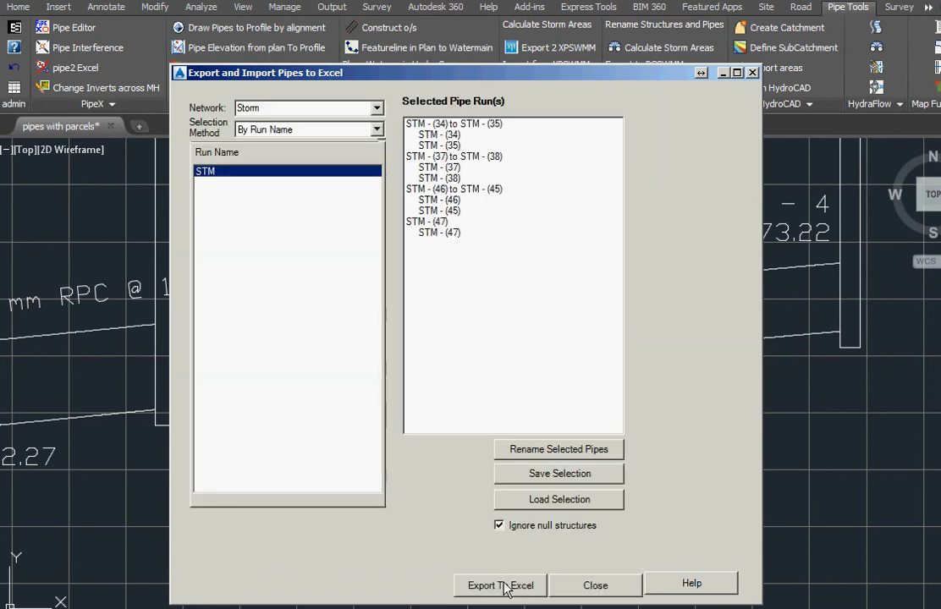
left_click(500, 586)
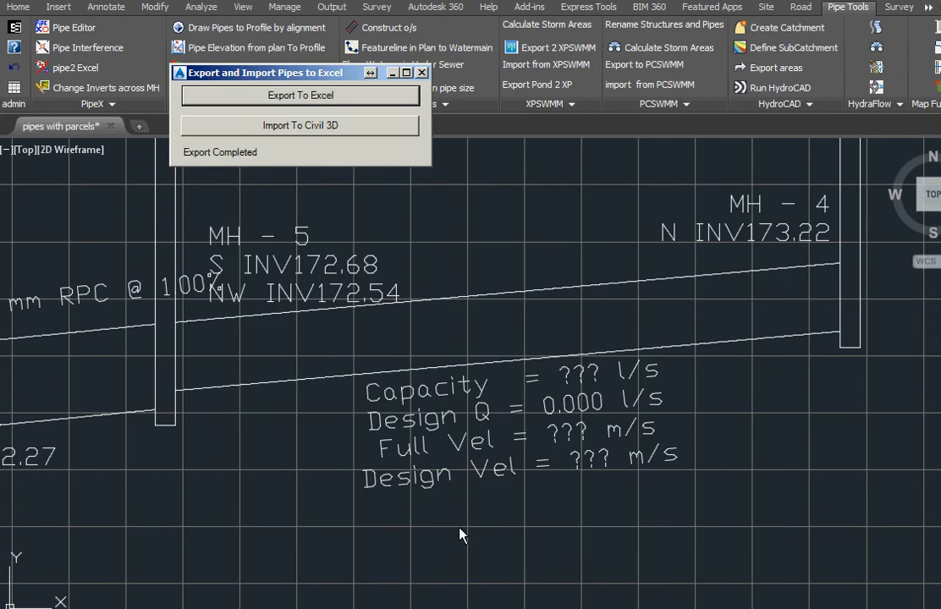
left_click(300, 94)
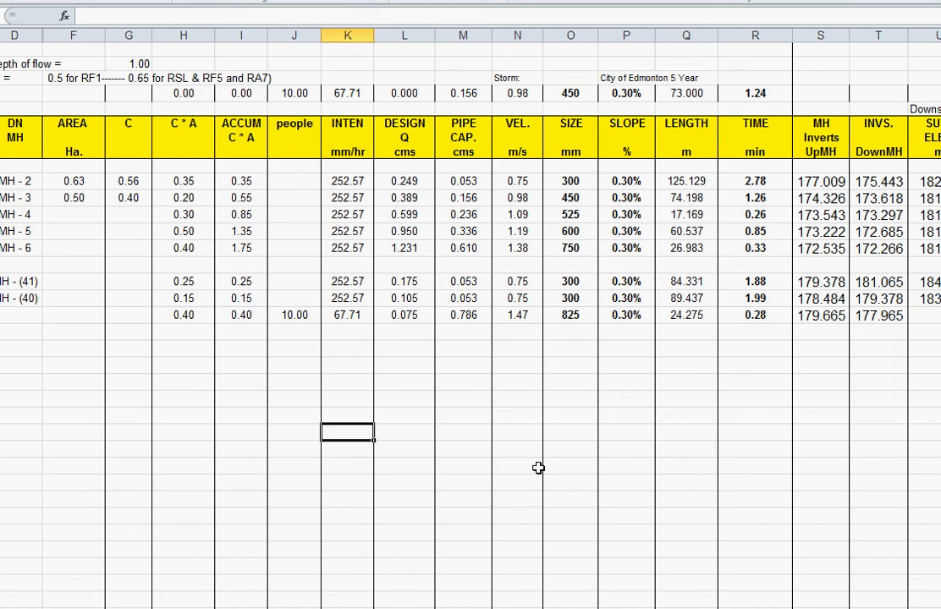
mouse_move(886, 437)
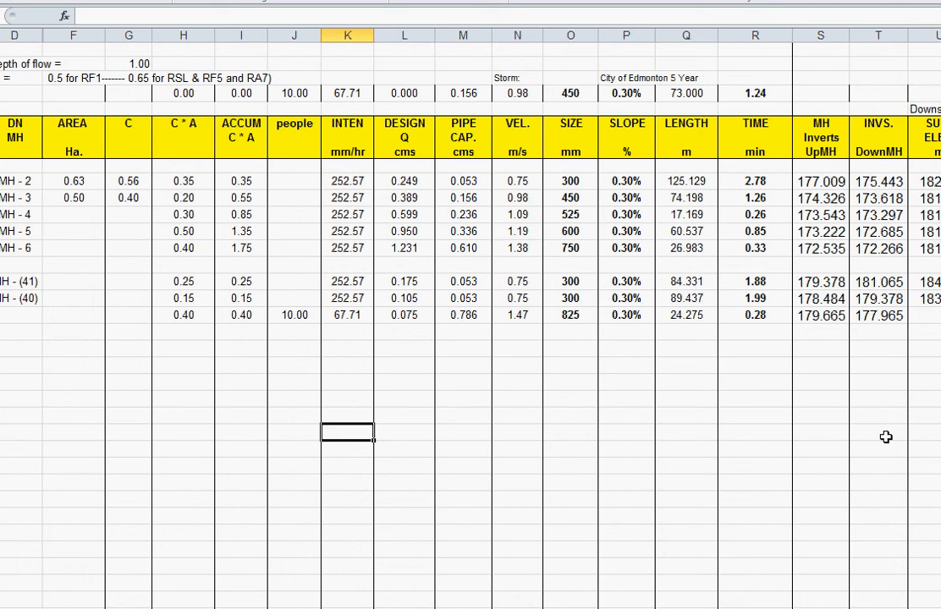
mouse_move(844, 433)
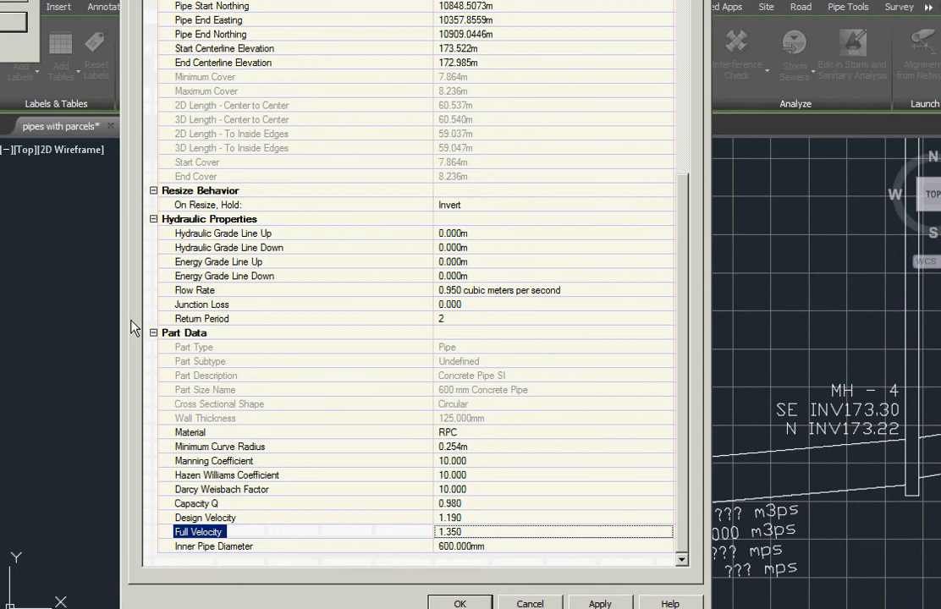
mouse_move(470, 603)
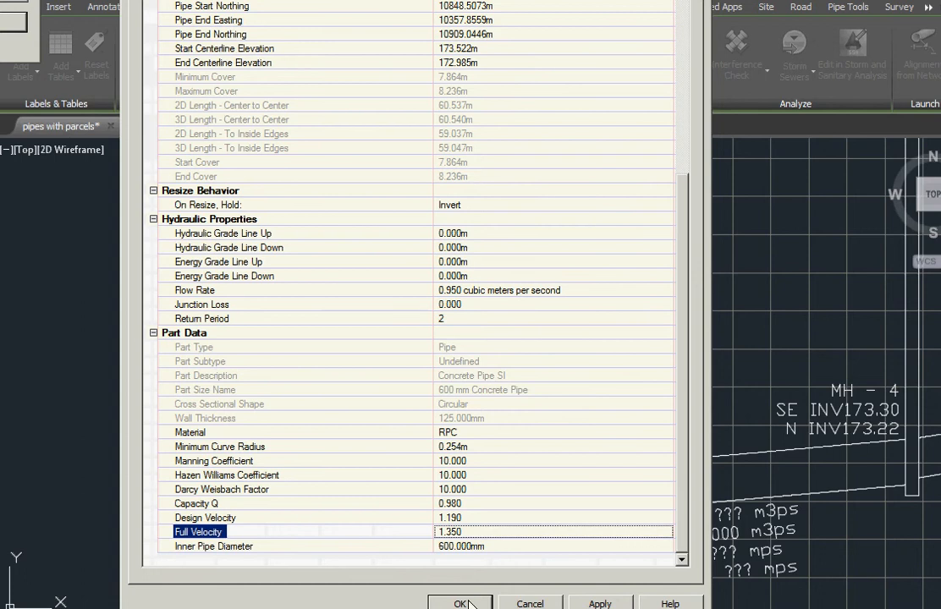
Accept Pipe Properties with Capacity Q 0.980, Design Velocity 1.190 and Full Velocity 1.350.
left_click(460, 603)
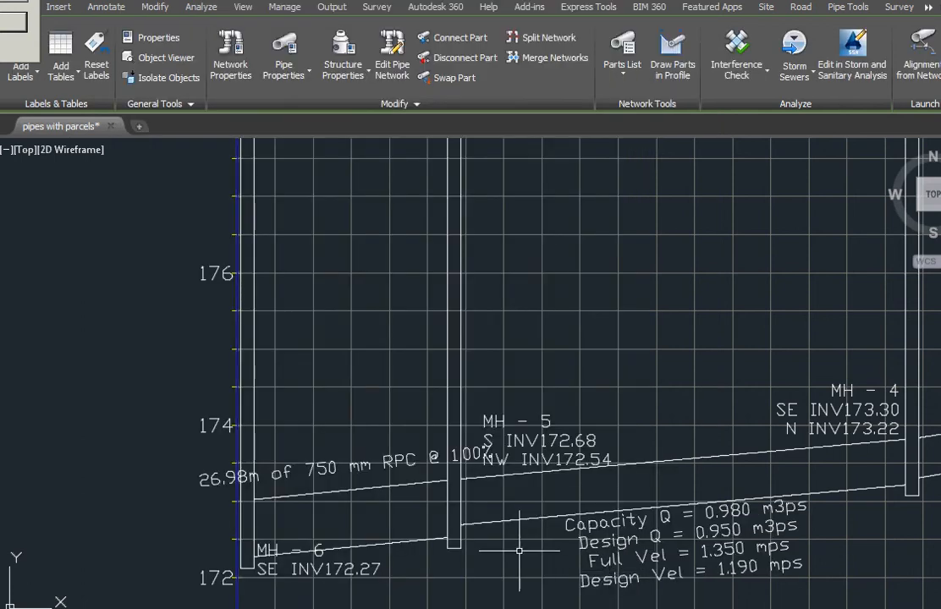
mouse_move(835, 544)
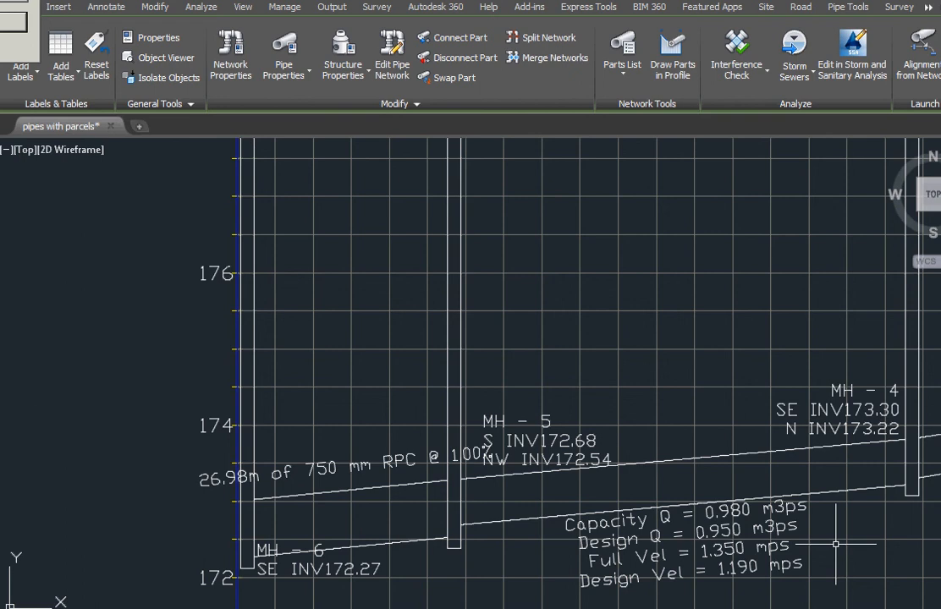